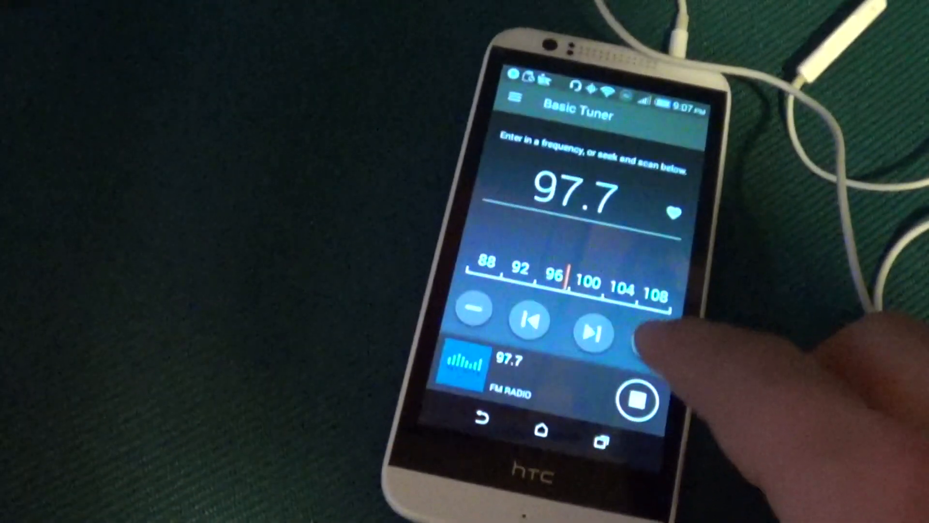
Step: Seek the FM tuner away from 97.7 toward the transmitter's 100.1 station
{"action": "left_click", "coordinate": [593, 333]}
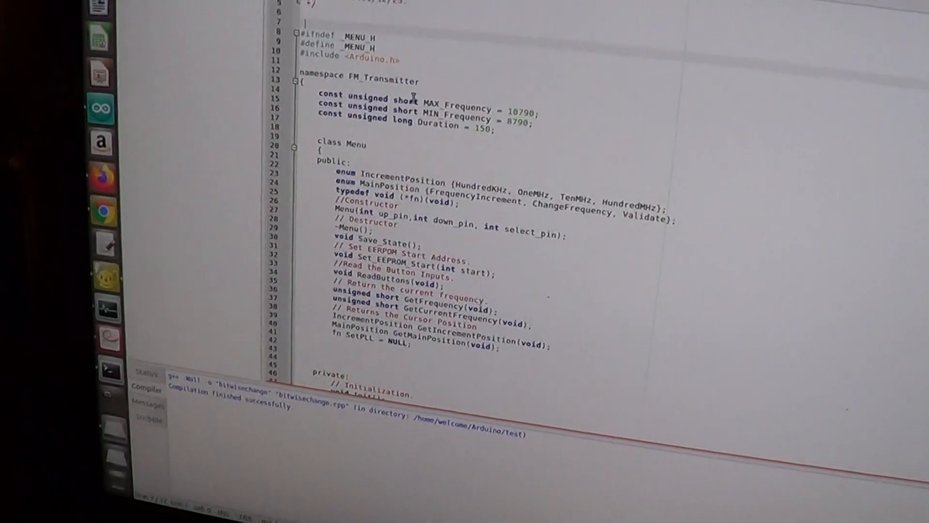
{"action": "scroll", "scroll_direction": "down", "scroll_amount": 3}
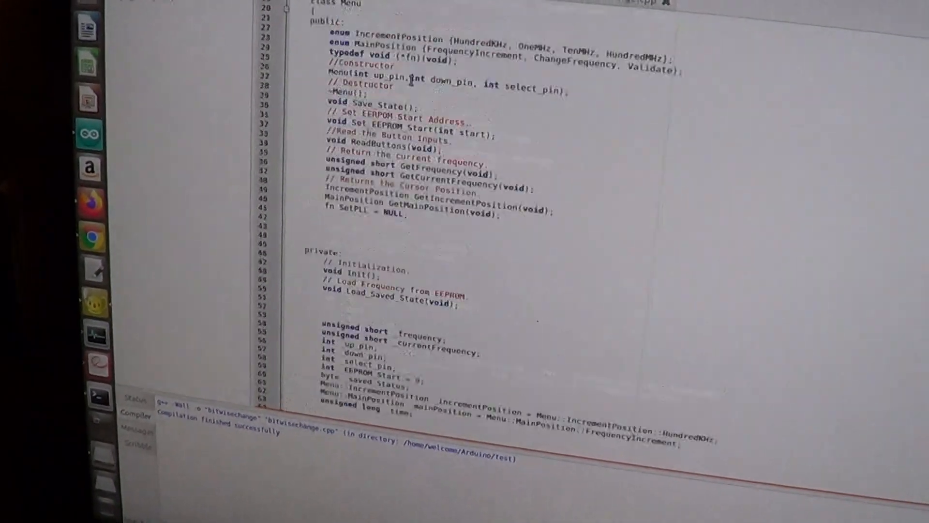